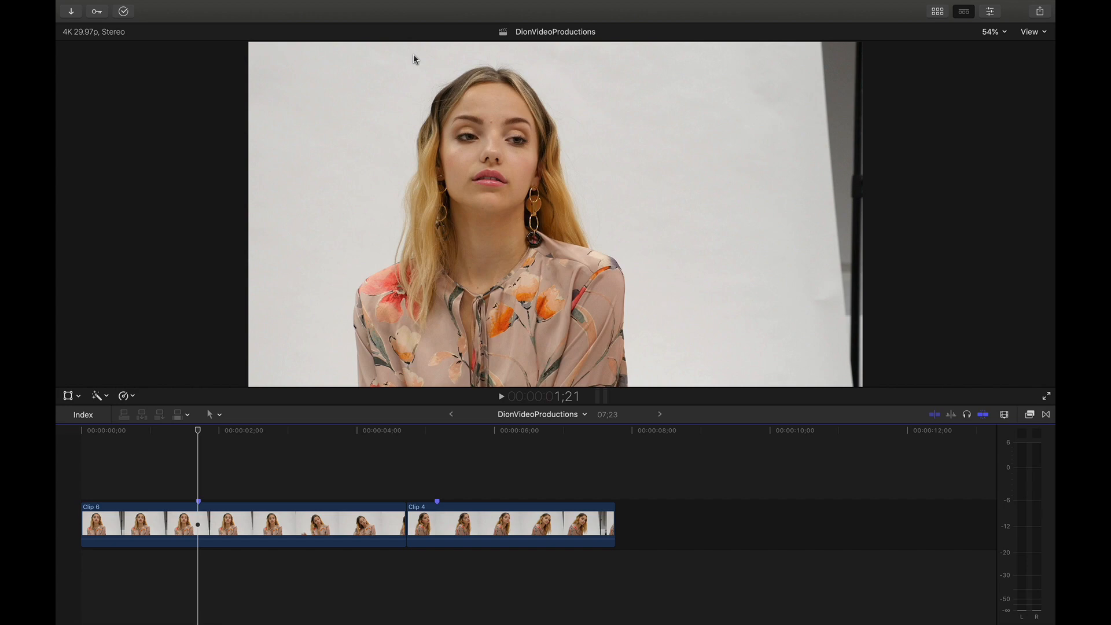
pyautogui.moveTo(327, 357)
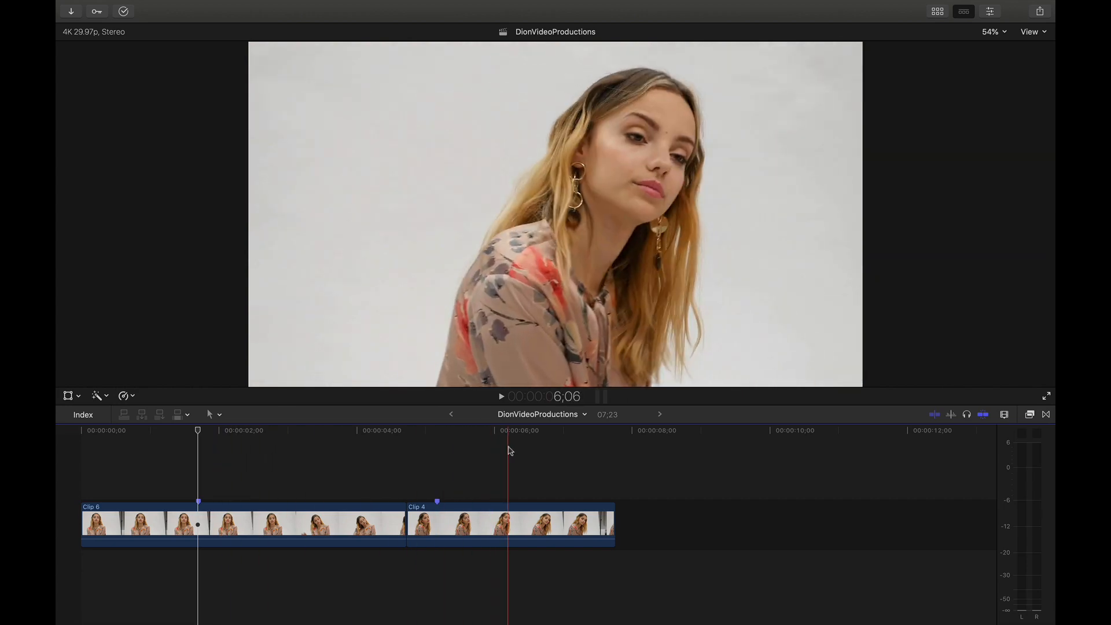
# Show the installed Titles and Generators browser beside the viewer.
pyautogui.click(214, 456)
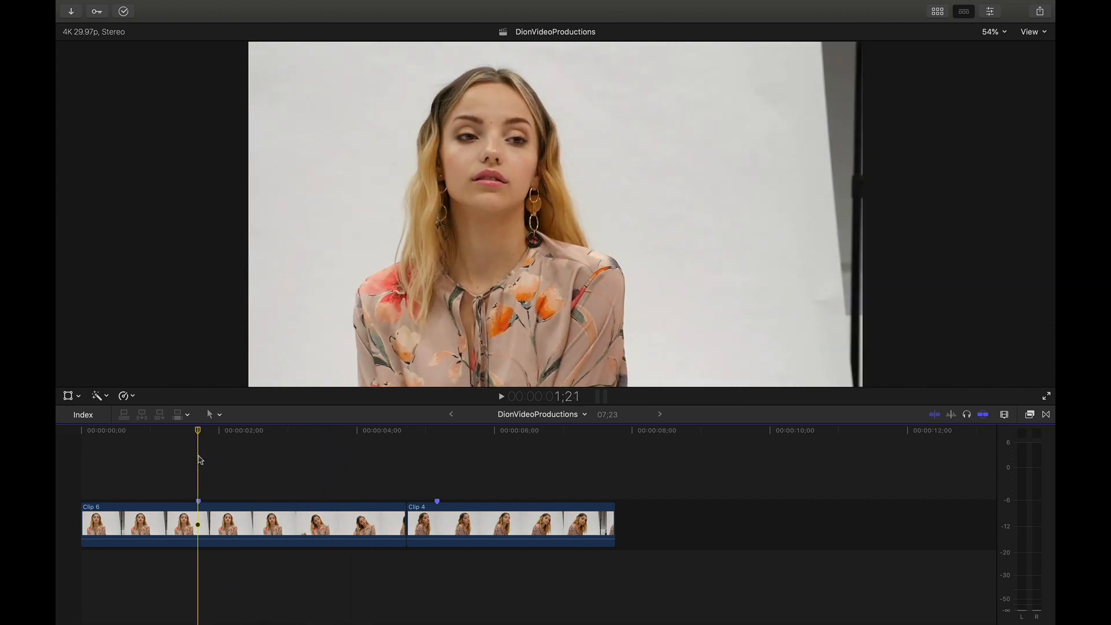
pyautogui.click(937, 10)
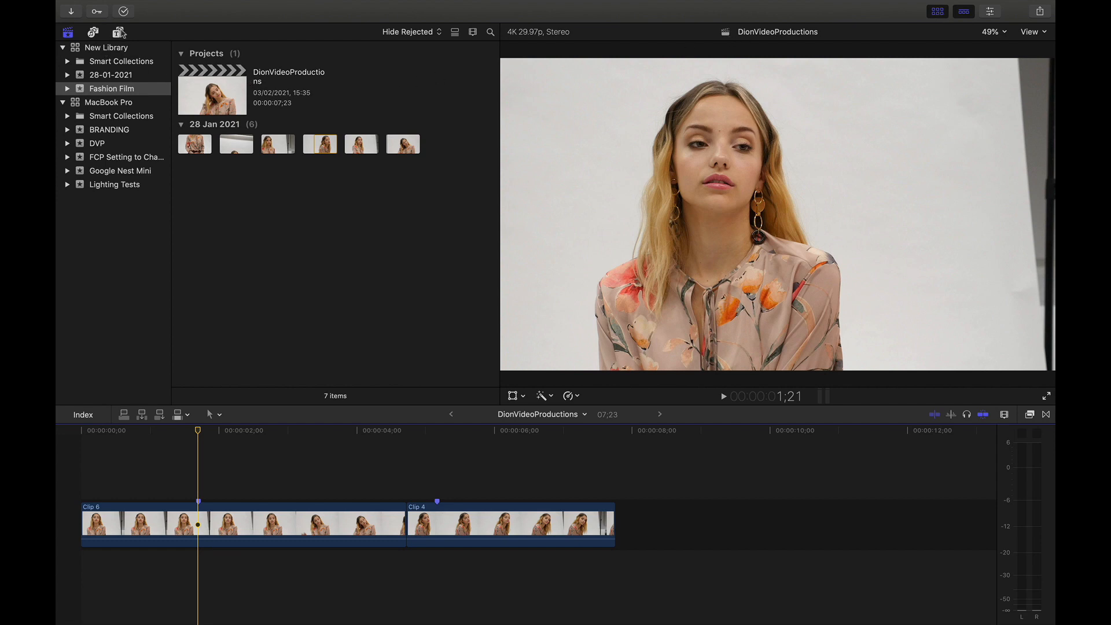
pyautogui.click(118, 32)
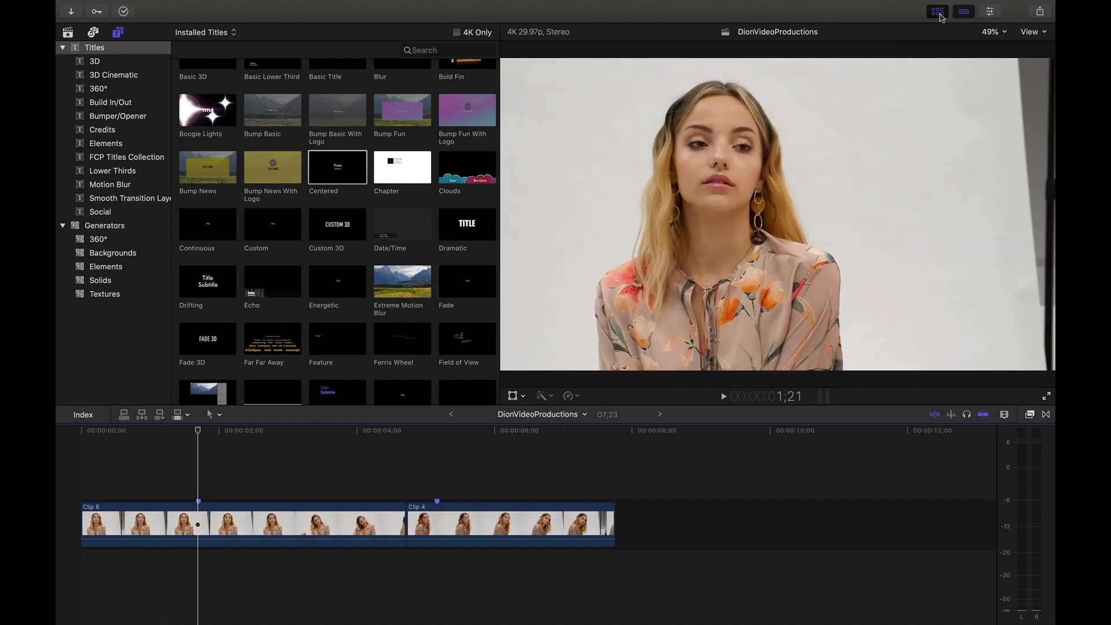
# Hide the browser and insert the default Basic Title over the first clip at the playhead.
pyautogui.click(937, 10)
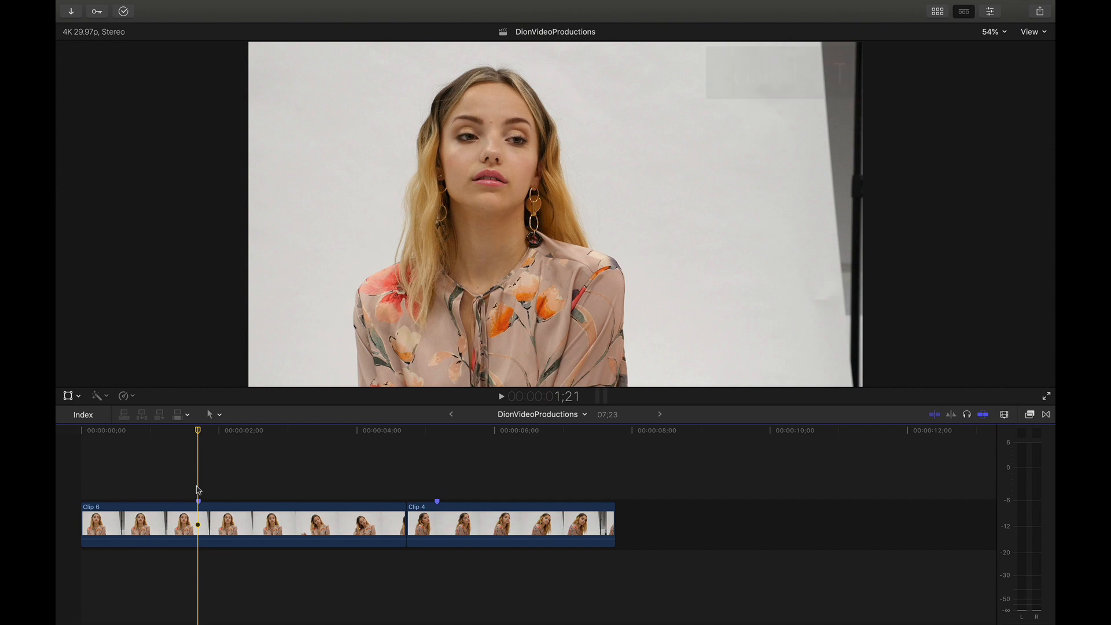
pyautogui.press('ctrl+t')
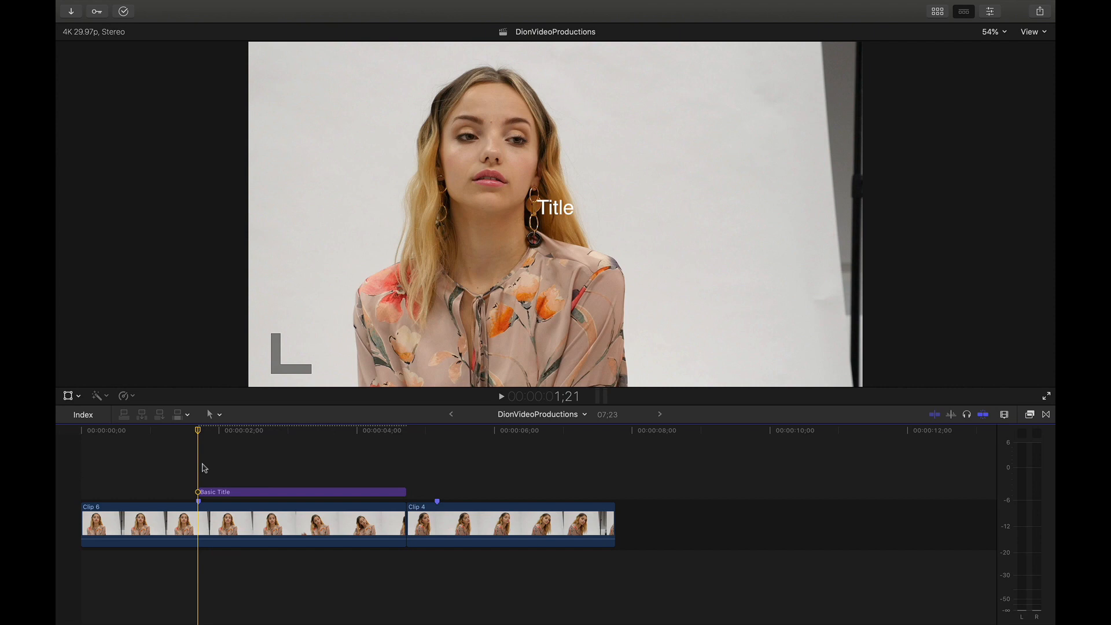
# Insert the default Basic Lower Third over the second clip with Name and Description text.
pyautogui.click(394, 461)
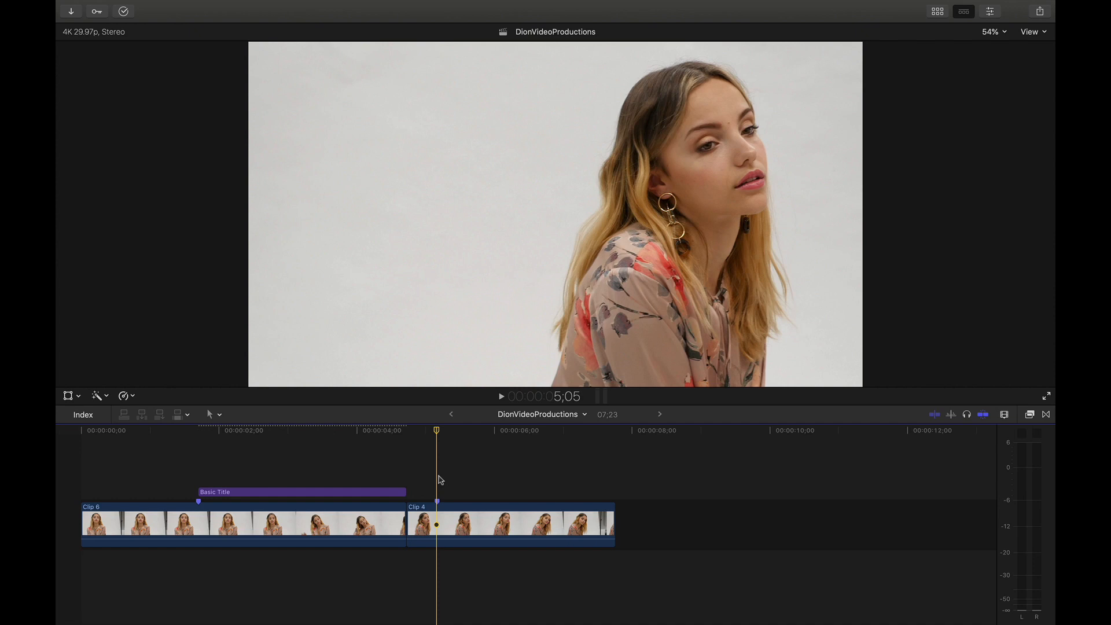
pyautogui.press('ctrl+shift+t')
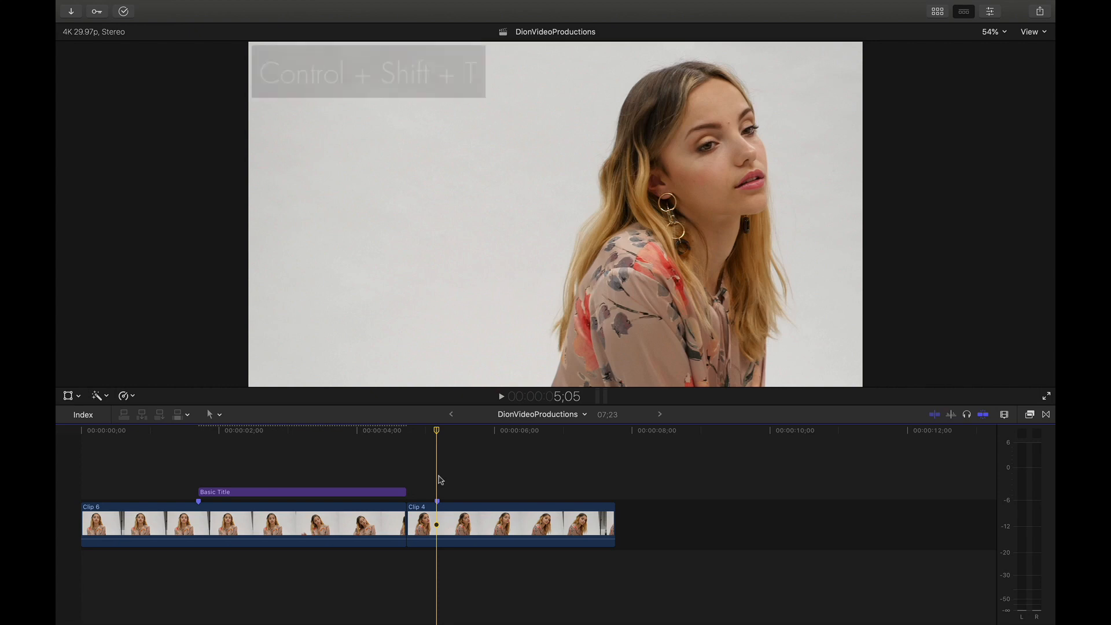
pyautogui.press('ctrl+shift+t')
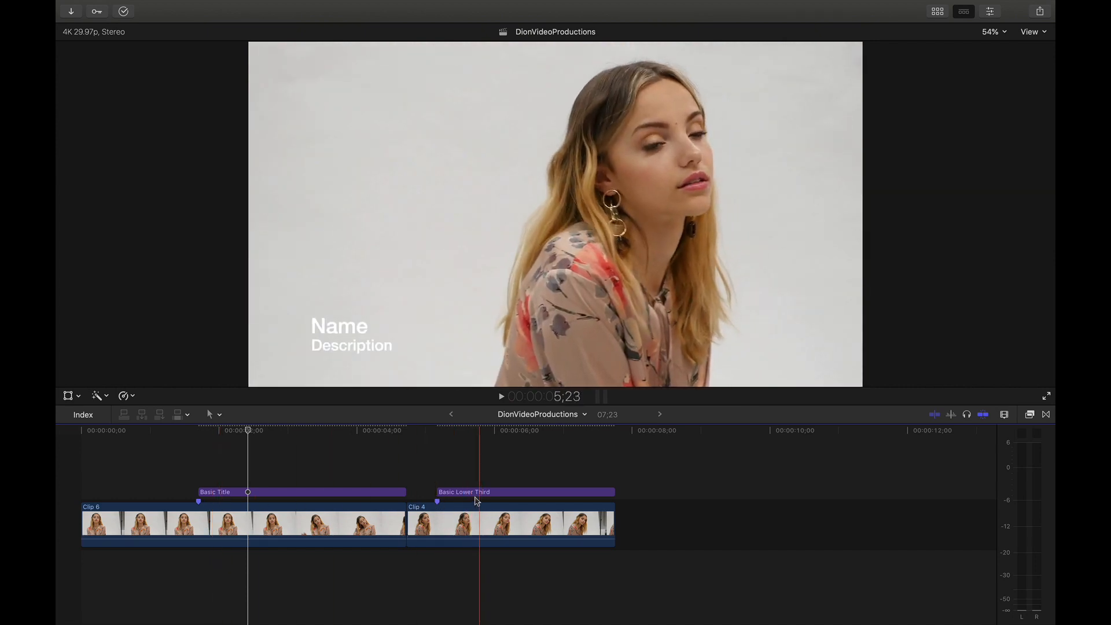
# Select the Custom title in the Titles browser and make it the default title.
pyautogui.click(198, 431)
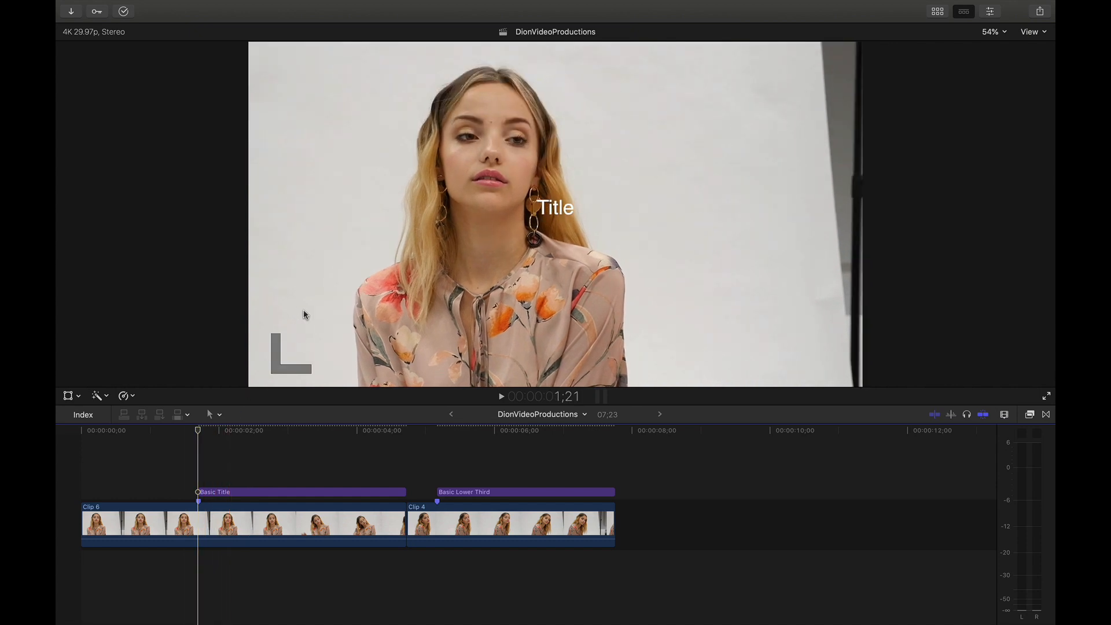
pyautogui.moveTo(870, 106)
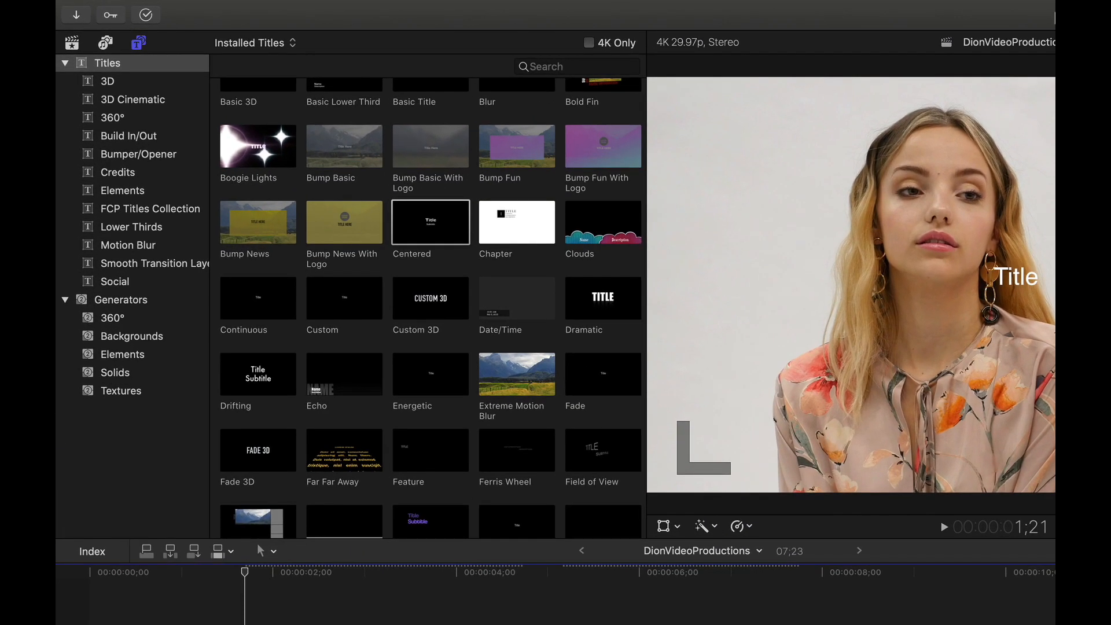
pyautogui.scroll(3)
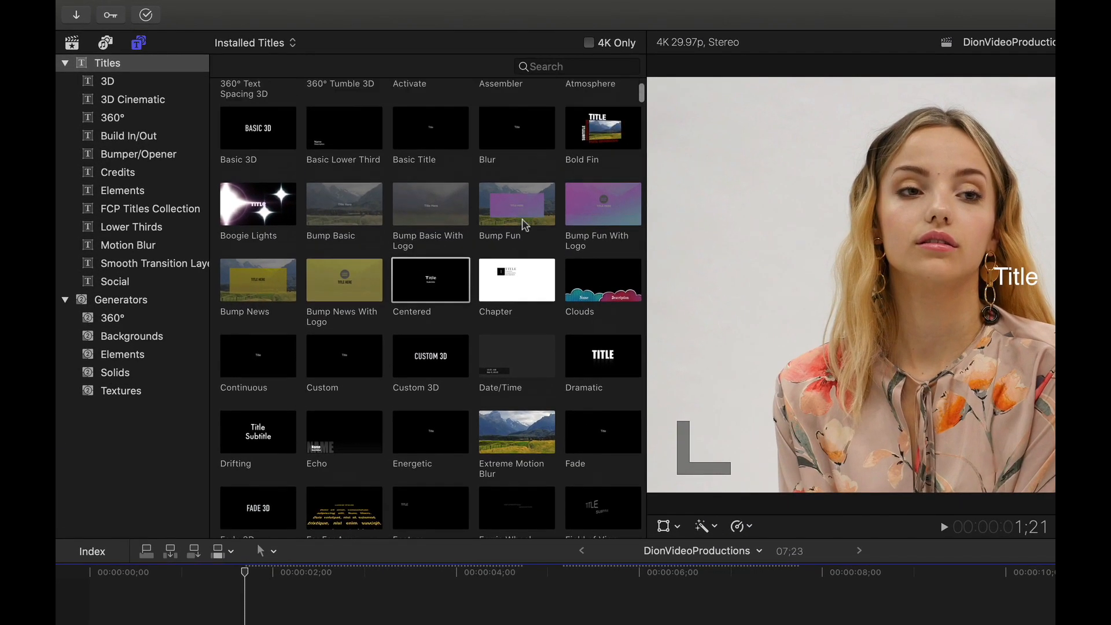
pyautogui.scroll(-3)
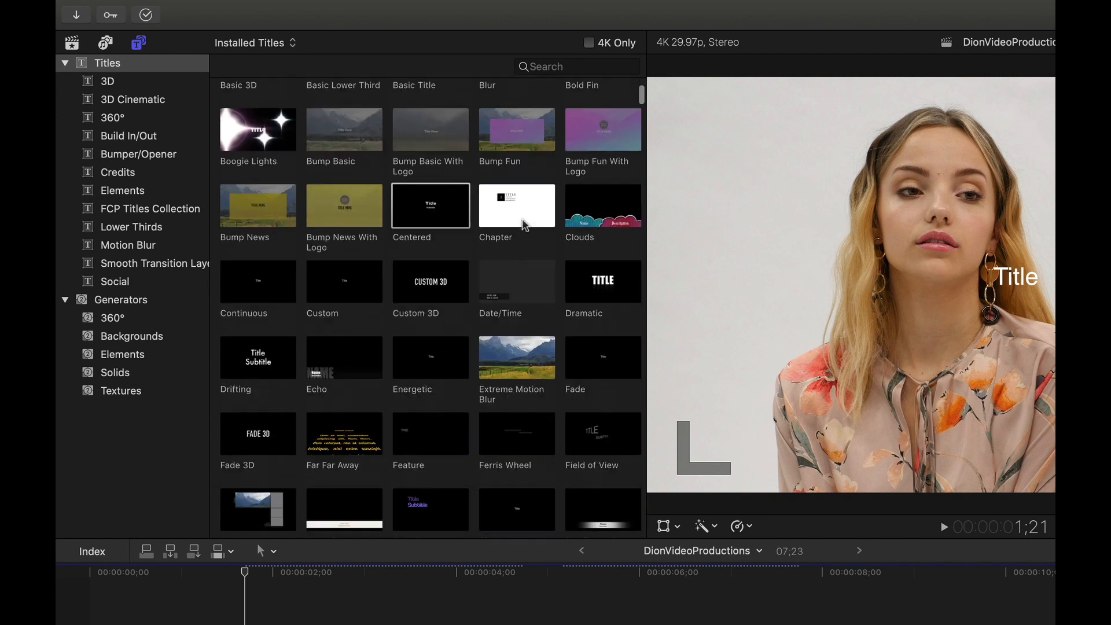
pyautogui.scroll(-3)
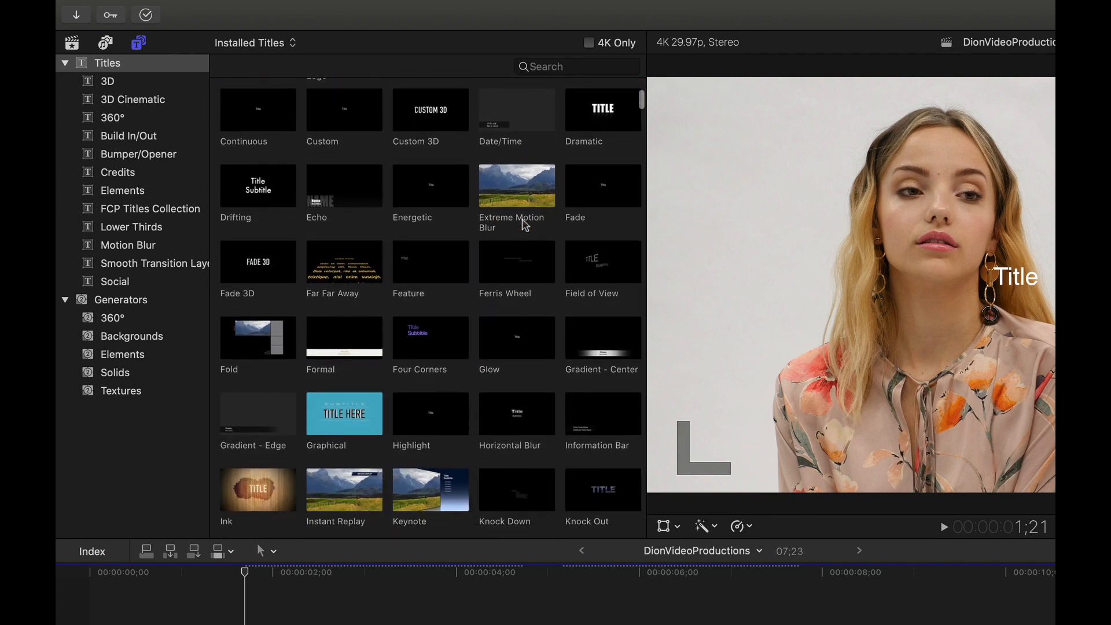
pyautogui.scroll(3)
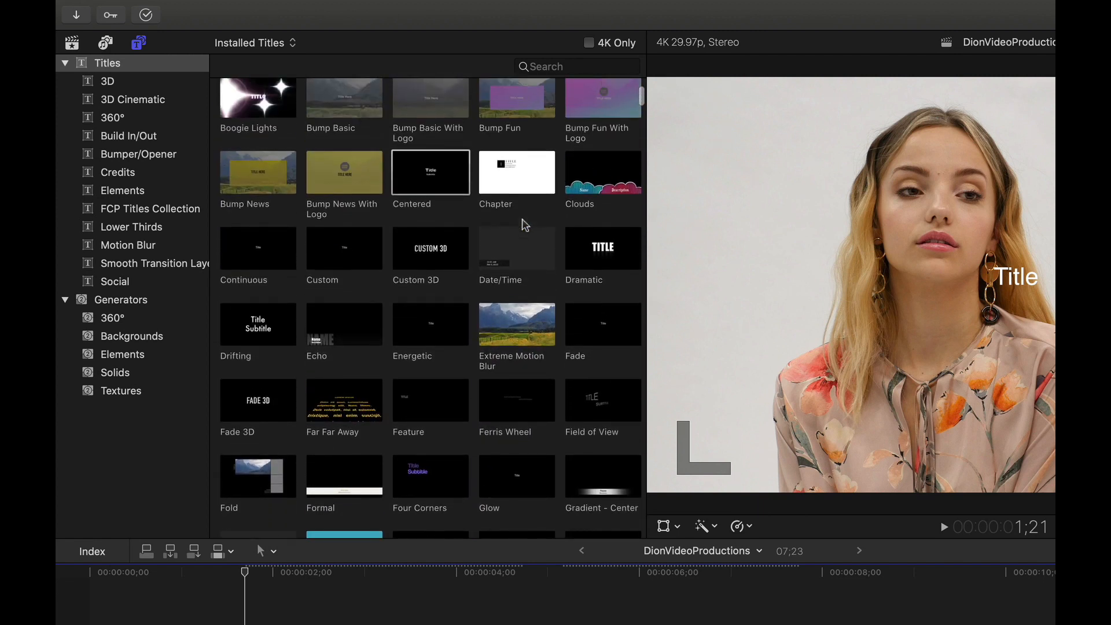
pyautogui.click(344, 248)
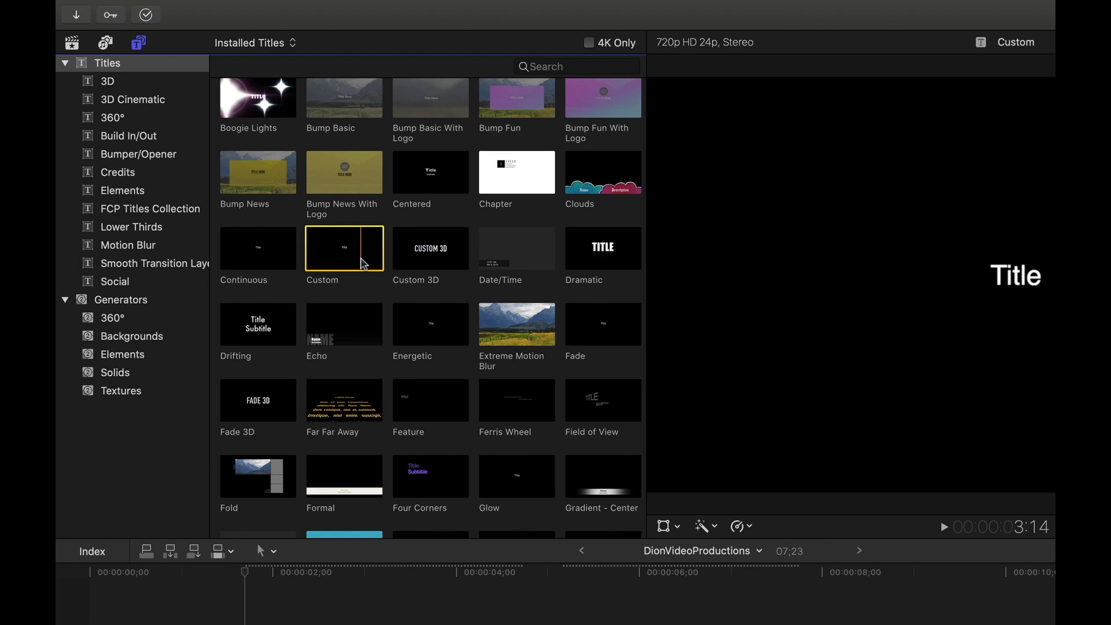
pyautogui.rightClick(343, 248)
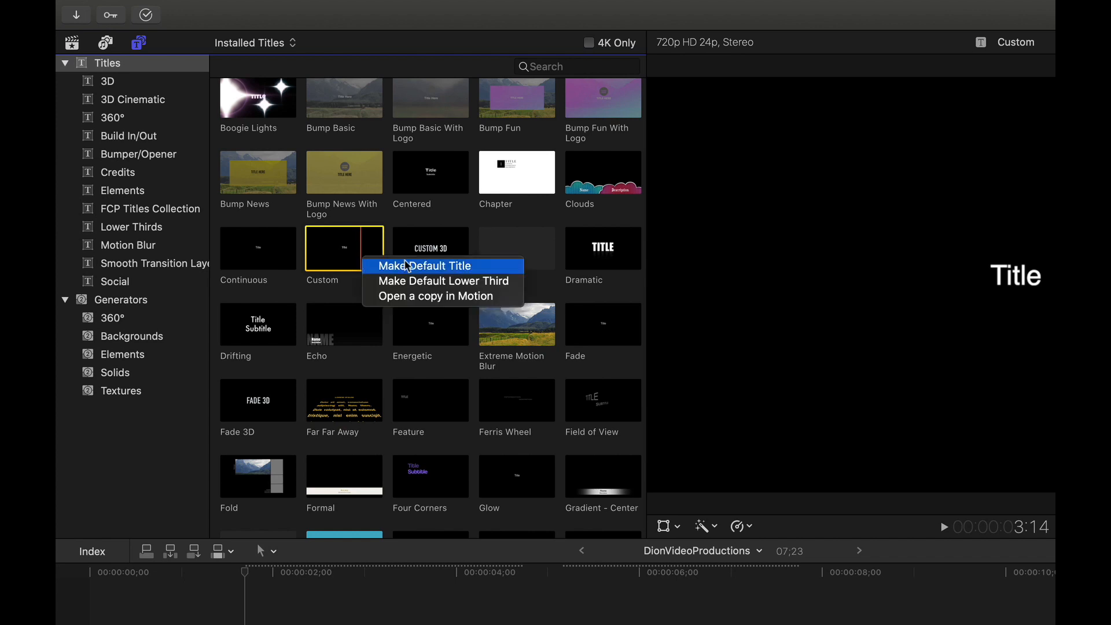
pyautogui.moveTo(485, 267)
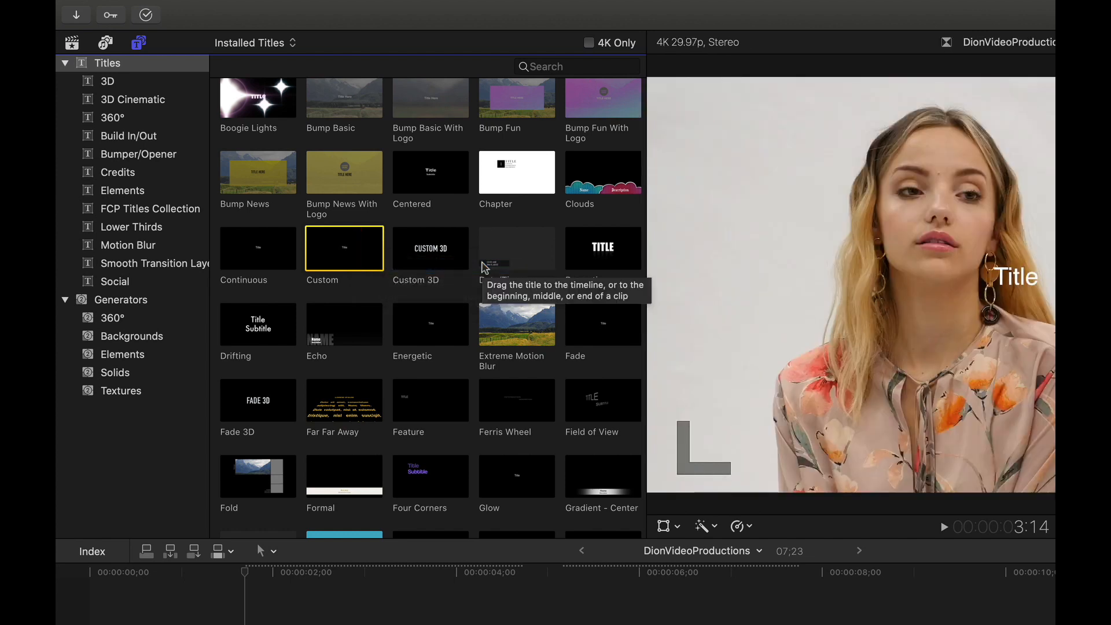
pyautogui.moveTo(345, 228)
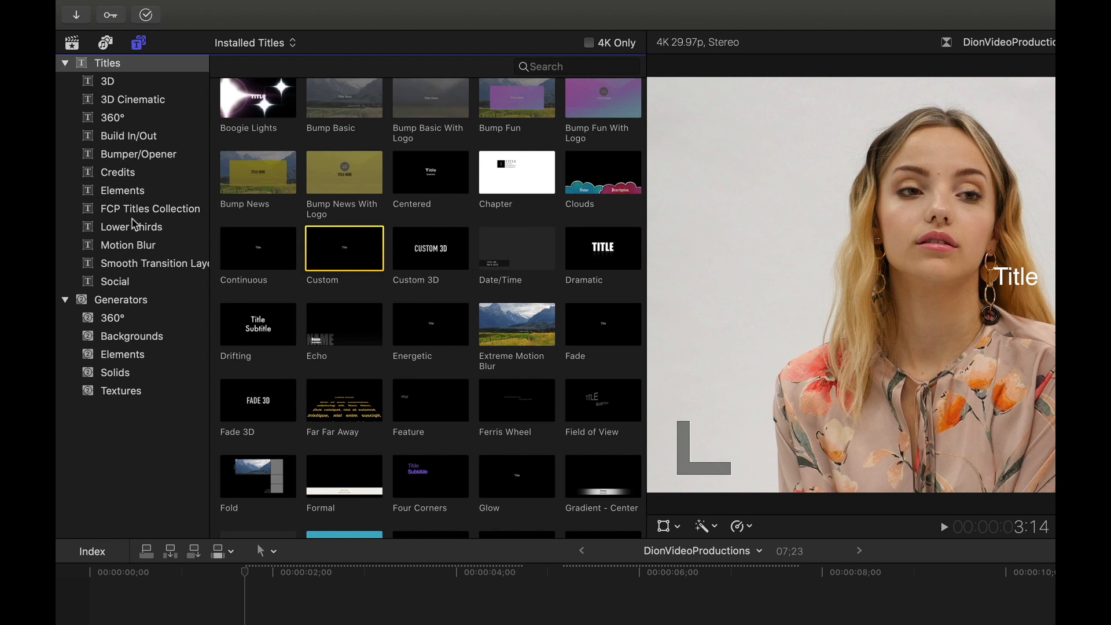
# Select Date/Time under Lower Thirds and make it the default lower third.
pyautogui.click(134, 227)
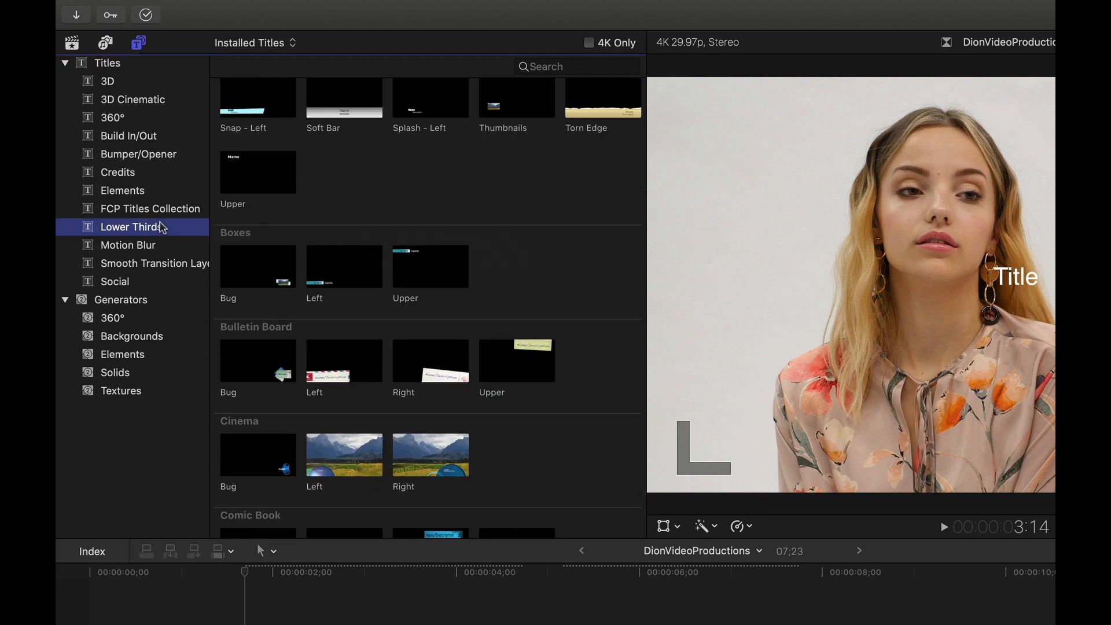
pyautogui.scroll(-3)
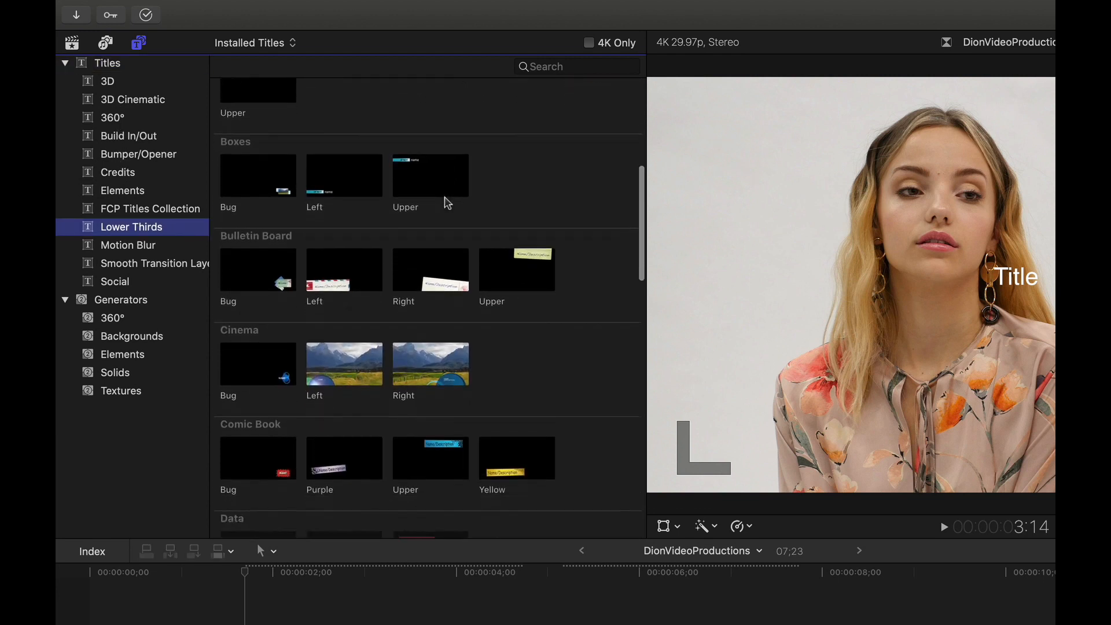
pyautogui.click(430, 113)
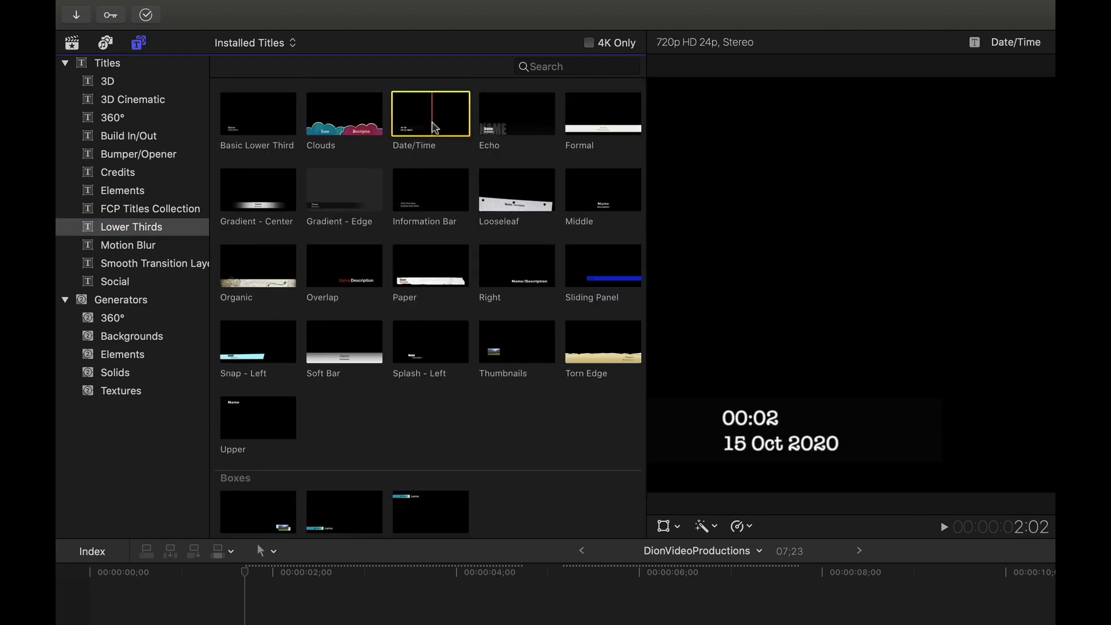
pyautogui.rightClick(430, 113)
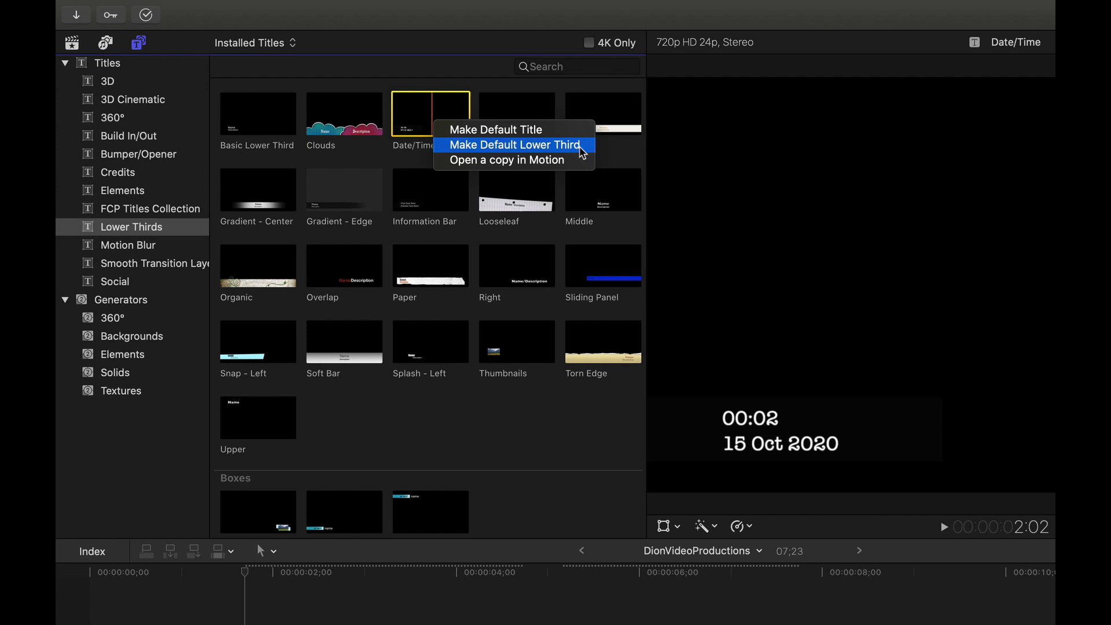
pyautogui.moveTo(585, 154)
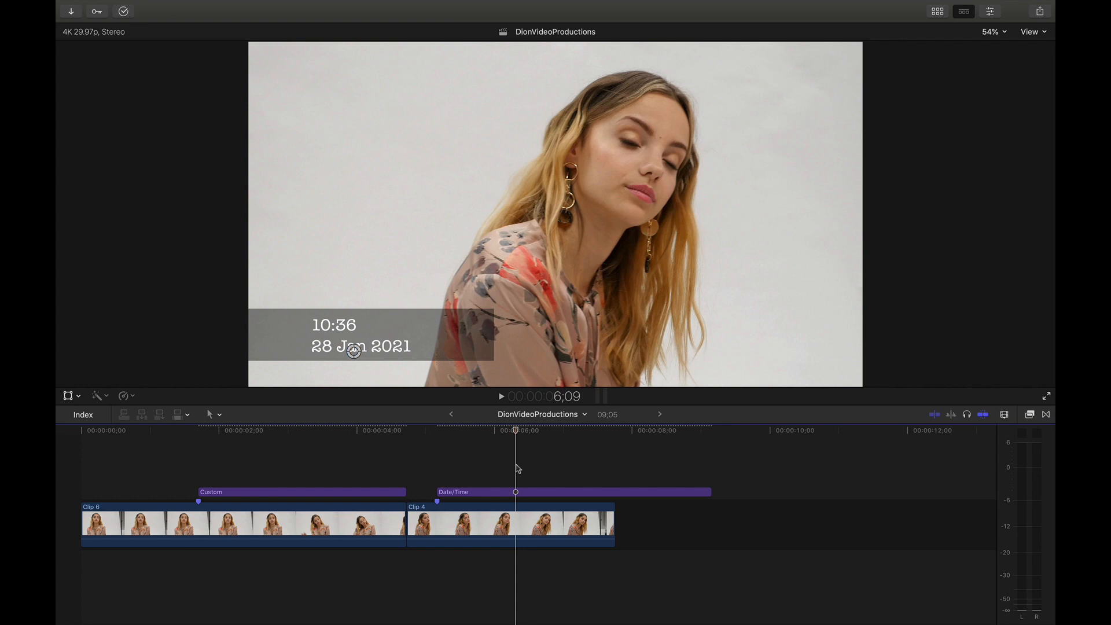
# Replace the old titles with a Custom title and a Date/Time lower third over the two clips.
pyautogui.click(198, 431)
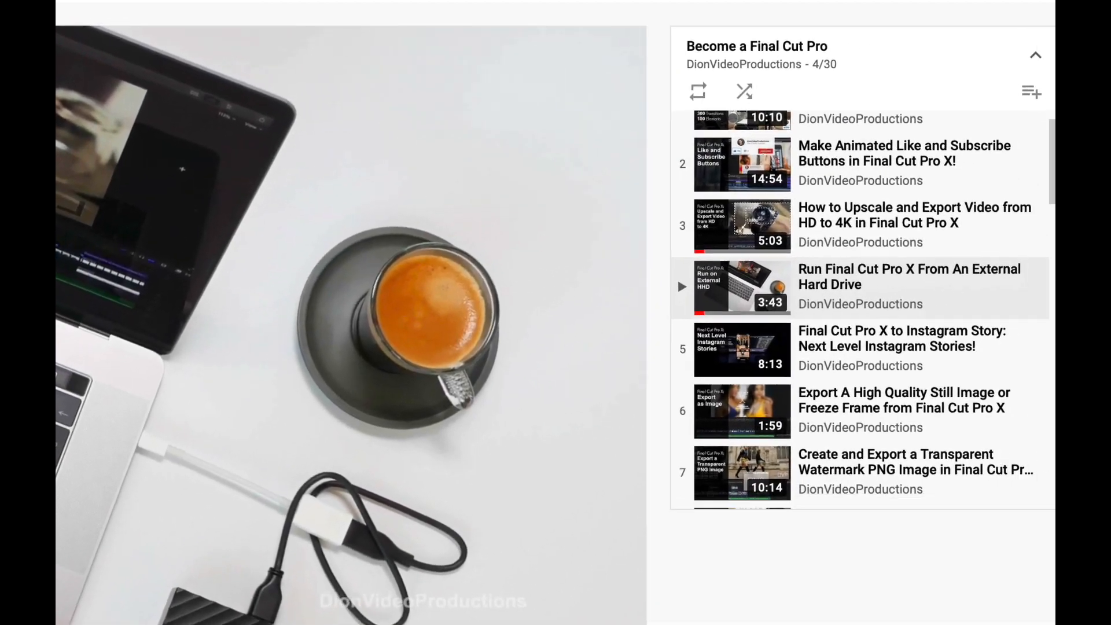
# Scroll the YouTube end-screen playlist of Final Cut Pro tutorials.
pyautogui.scroll(-3)
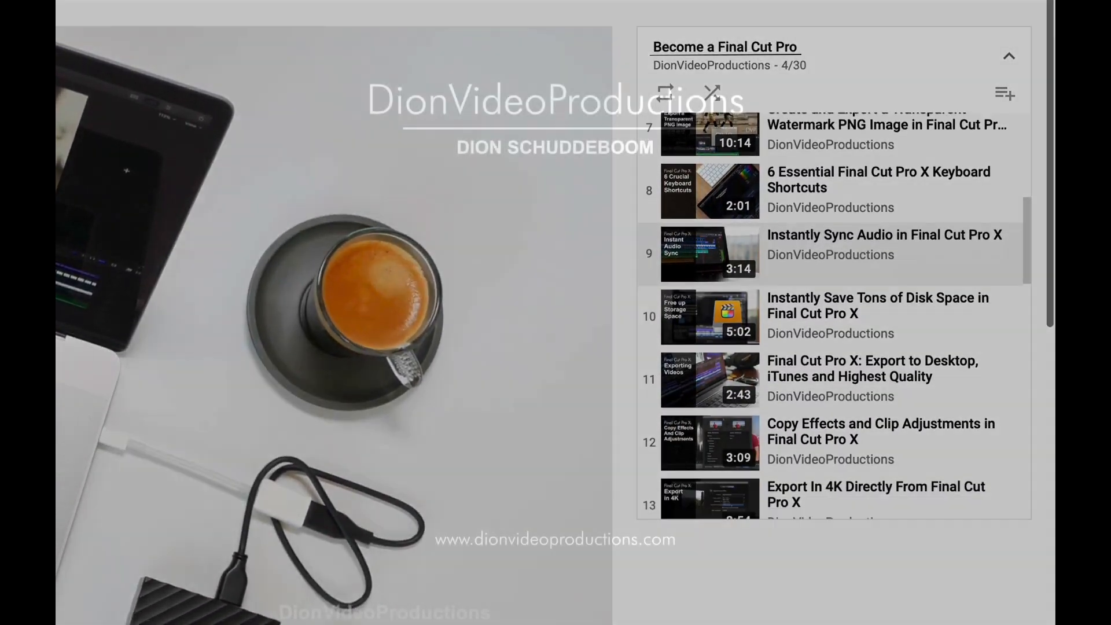